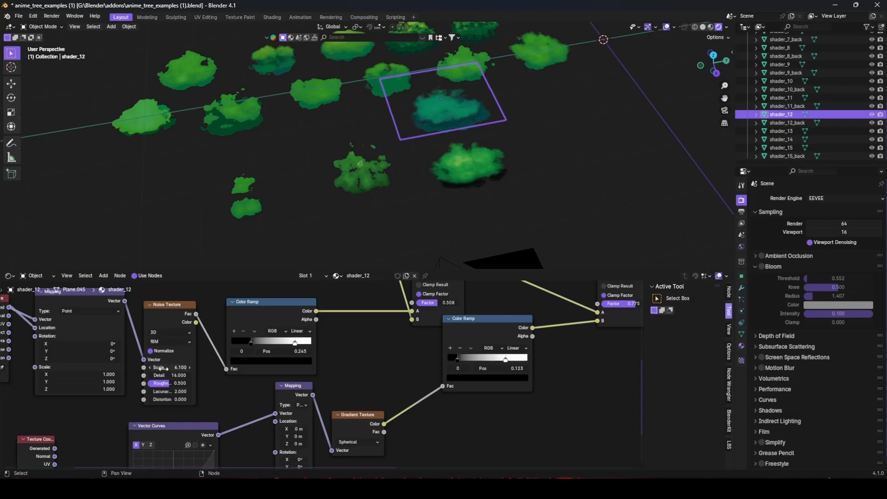
pyautogui.moveTo(298, 396)
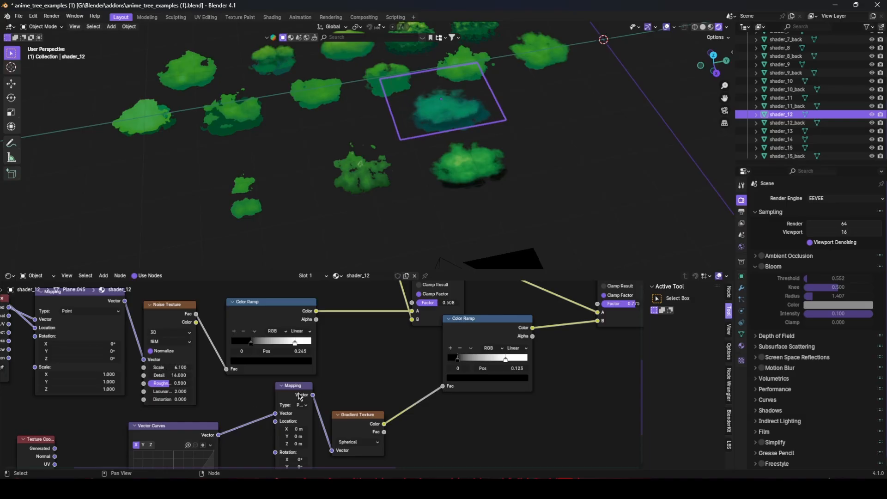
# Step: Set the foliage material's Noise Texture scale to 6.1 for a finer pattern
pyautogui.click(781, 64)
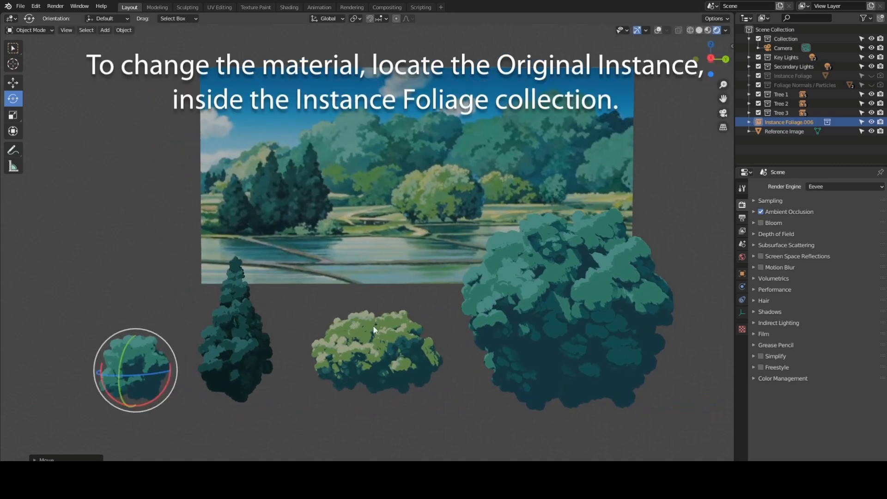
# Step: Add a fourth Instance Foliage collection tree in front of the large tree and scale it down
pyautogui.click(749, 75)
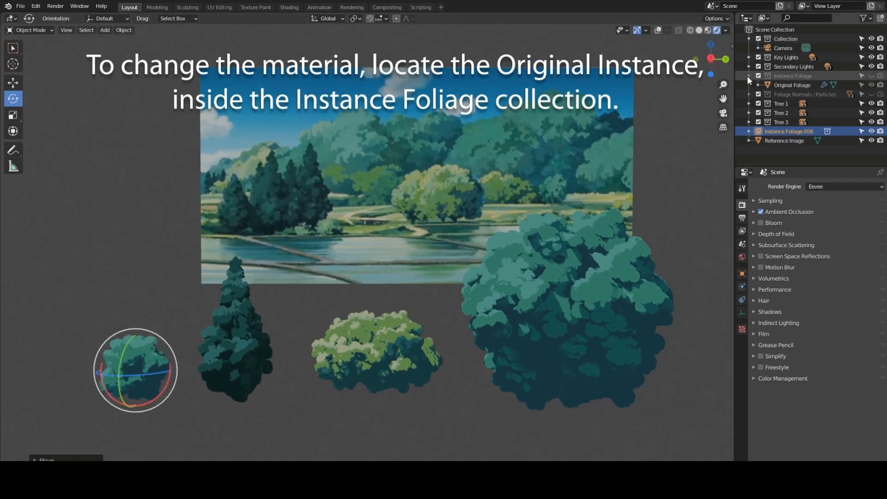
pyautogui.click(792, 85)
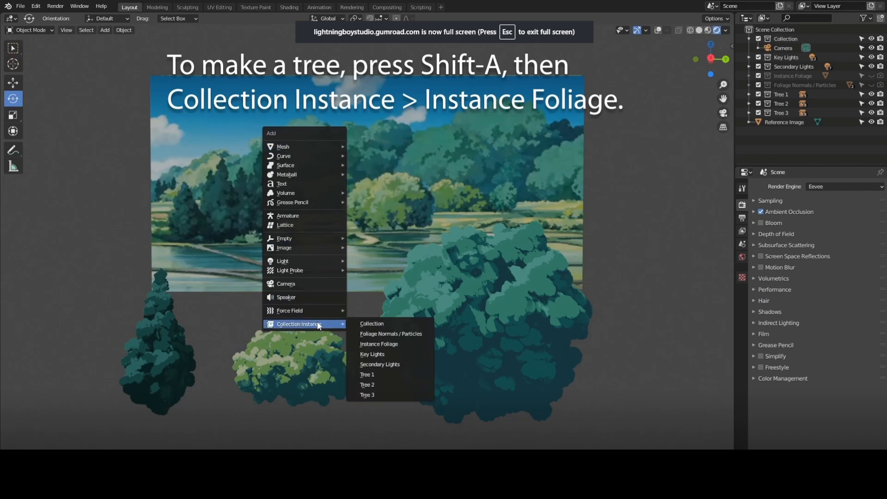
pyautogui.click(378, 344)
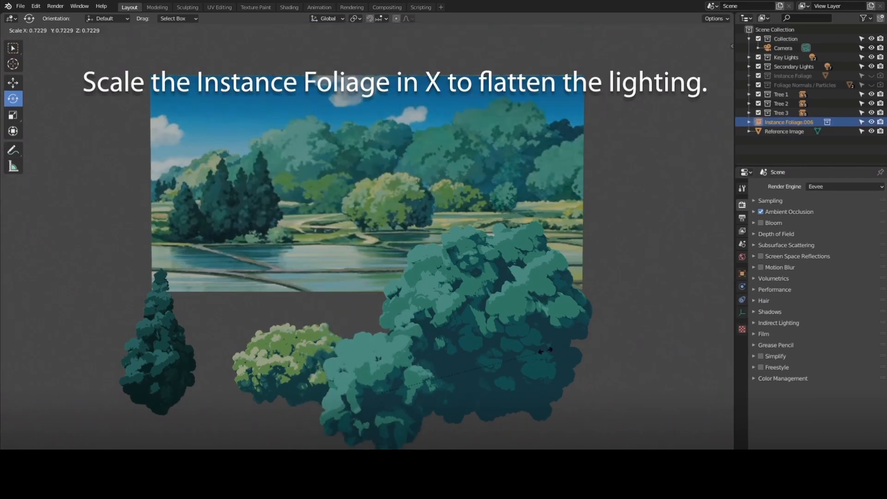
pyautogui.moveTo(432, 389)
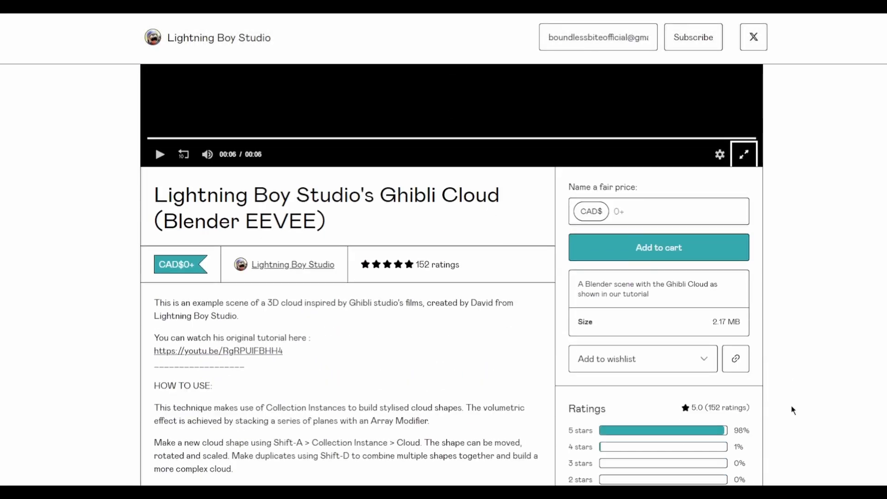
# Step: Watch the Ghibli Cloud cumulus preview video full screen, then leave full screen
pyautogui.scroll(-3)
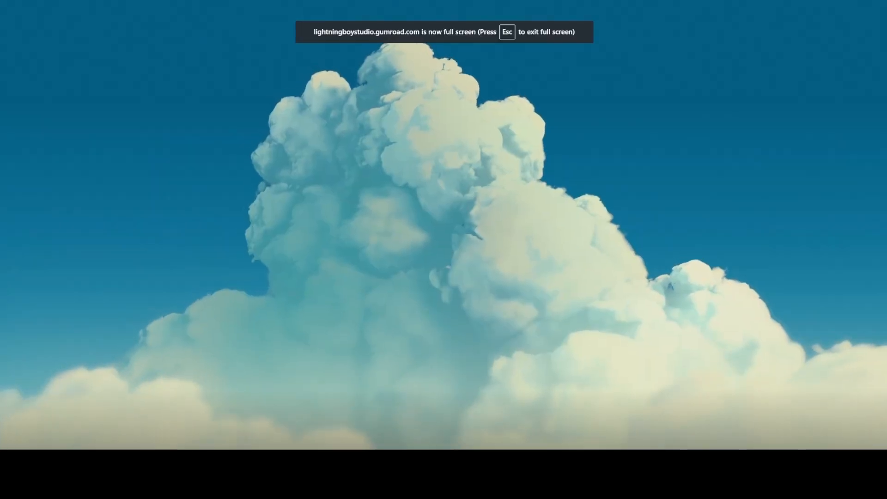
pyautogui.press('Escape')
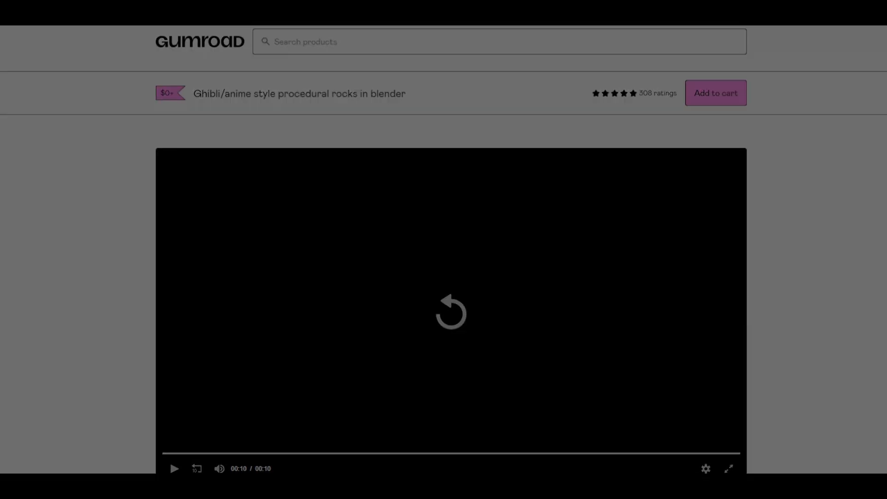
# Step: Replay the procedural rocks preview video showing the stylized pond scene
pyautogui.click(729, 468)
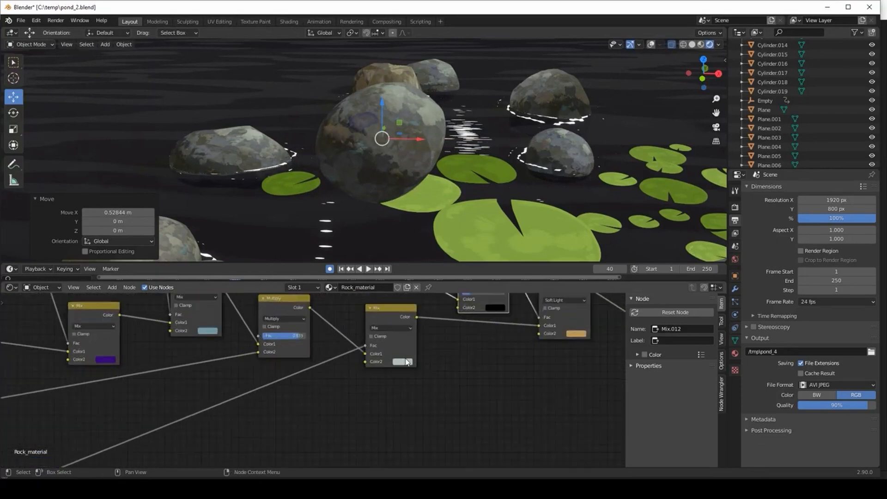
# Step: Tint the Rock_material Mix node's Color2 green so the pond rocks look mossy
pyautogui.click(402, 361)
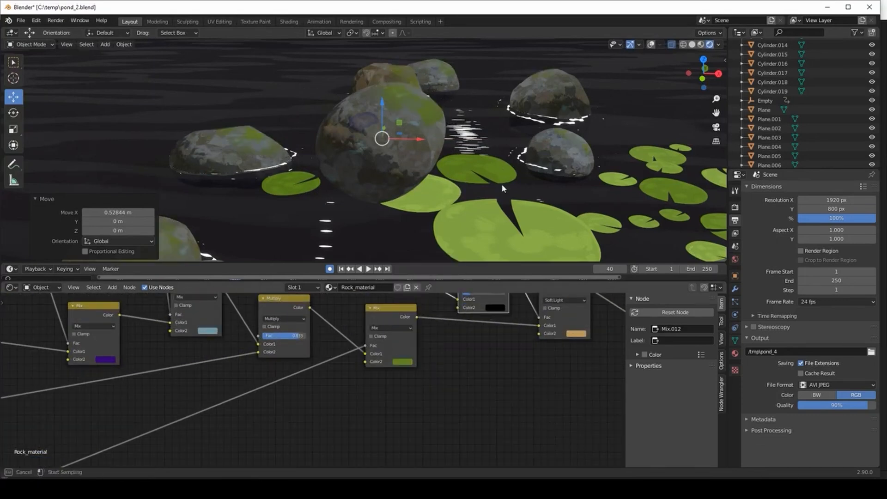
pyautogui.click(54, 474)
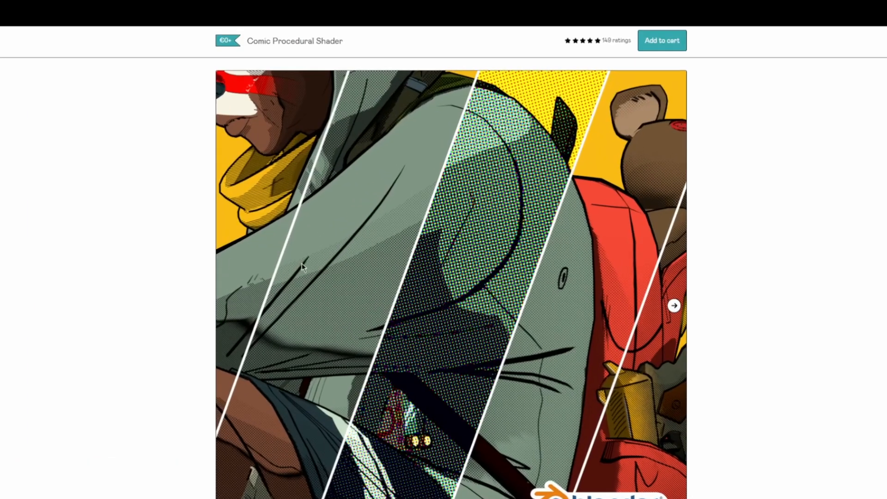
# Step: Advance through the next two Comic Procedural Shader preview images
pyautogui.click(674, 306)
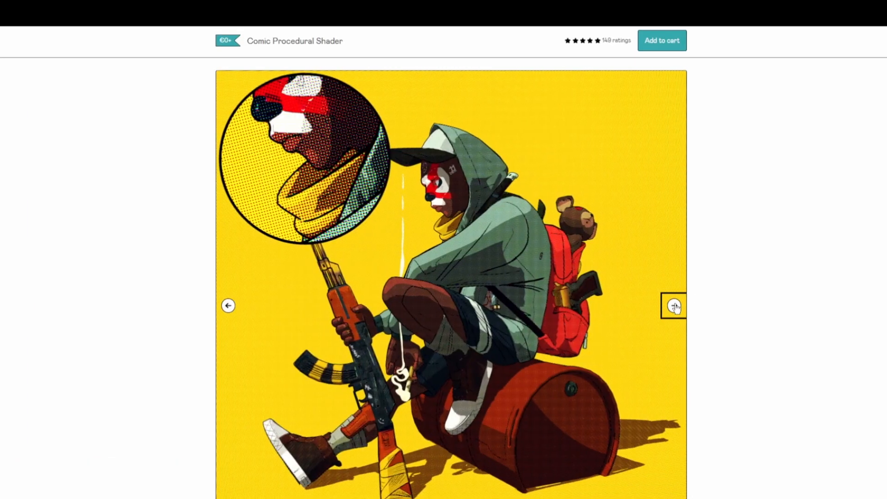
pyautogui.click(673, 306)
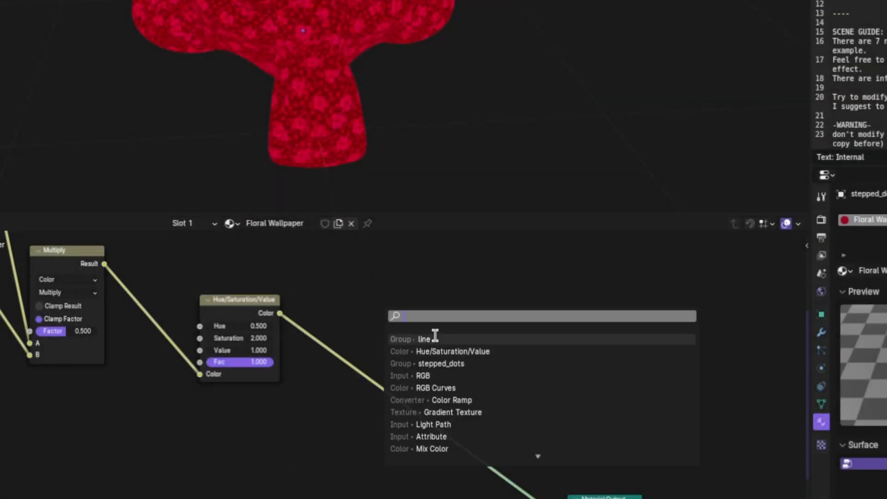
# Step: Add the 'line' node group from the search results to the Floral Wallpaper material
pyautogui.click(423, 340)
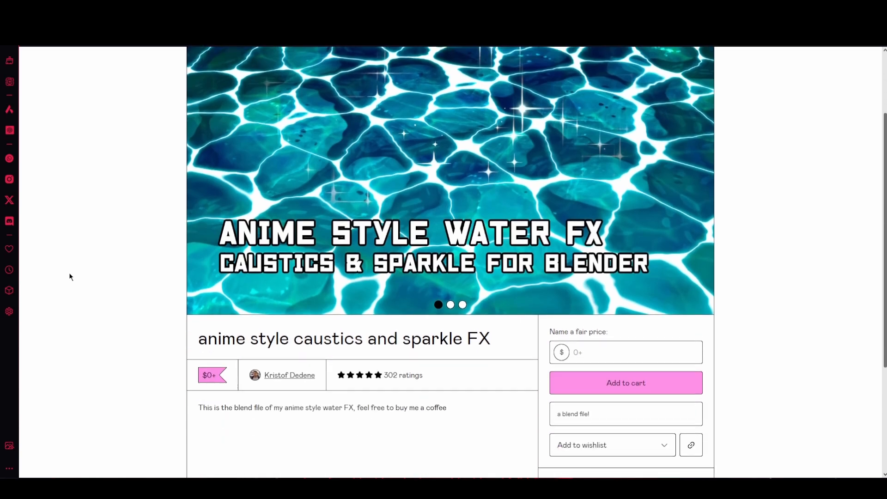
# Step: Scroll over the anime style caustics and sparkle FX product page
pyautogui.scroll(3)
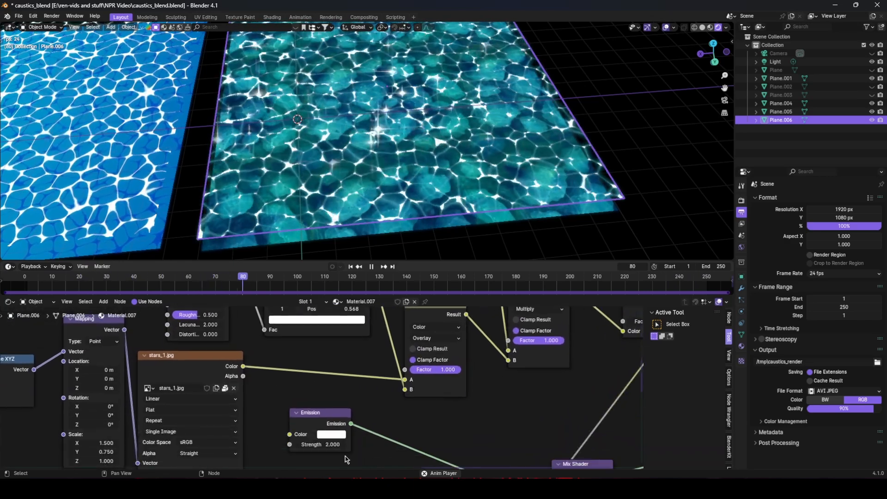
# Step: Play the sparkling caustics animation on the water planes
pyautogui.click(331, 434)
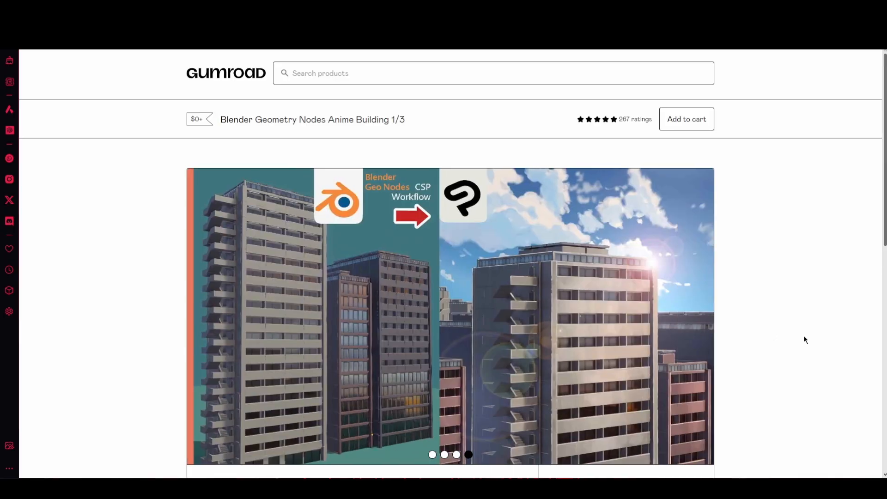
# Step: Review the Anime Building page, then browse the GGenebrush creator store toward the Tiny Eye product
pyautogui.scroll(-3)
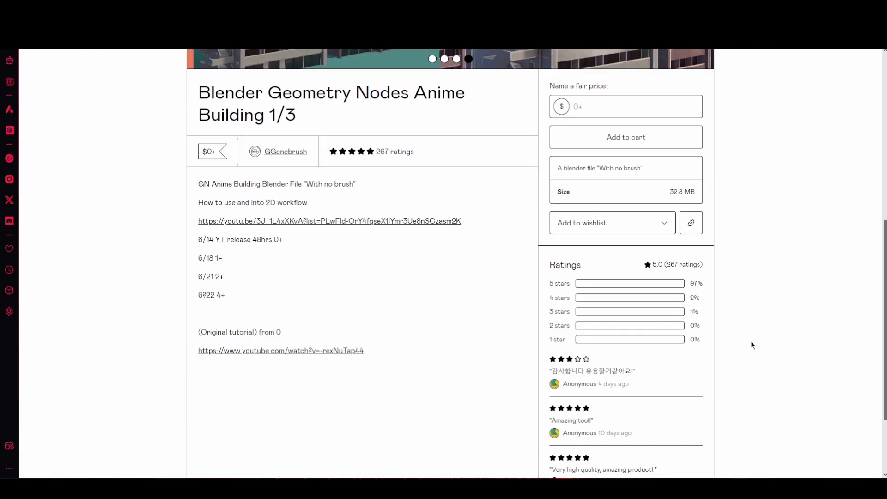
pyautogui.scroll(3)
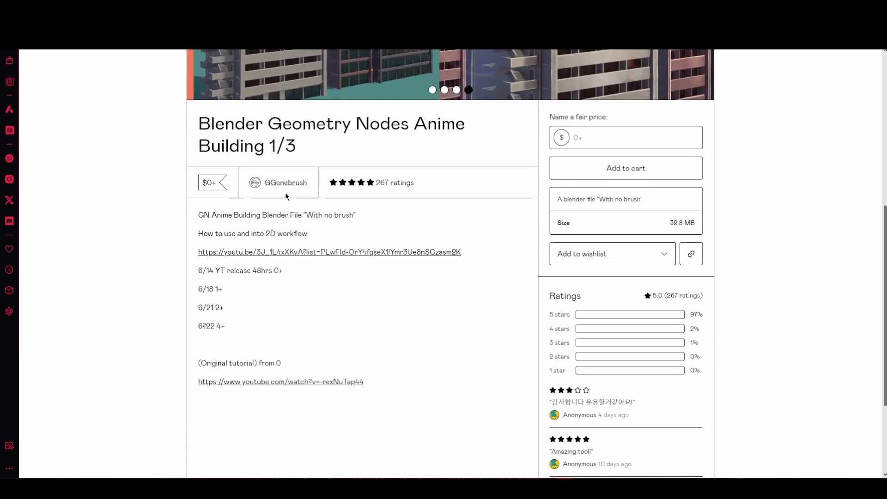
pyautogui.click(285, 182)
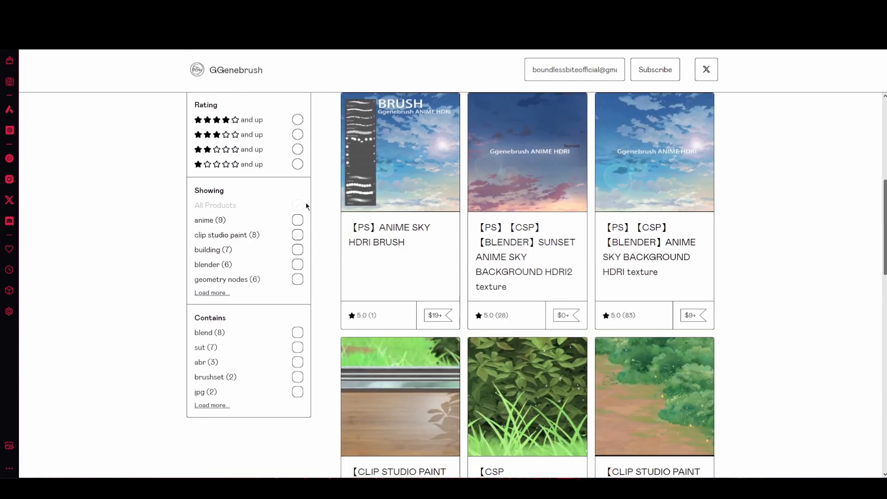
pyautogui.scroll(-3)
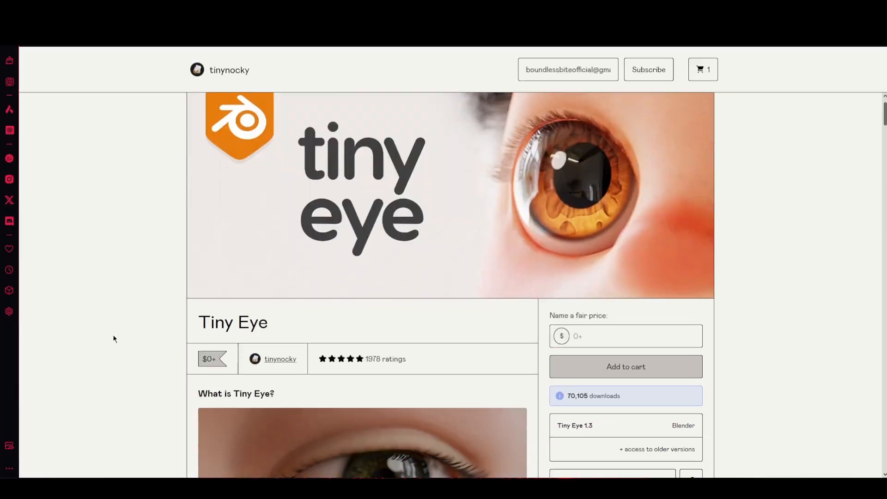
# Step: Scroll the Tiny Eye page past the Add Menu add-on section of the description
pyautogui.scroll(-3)
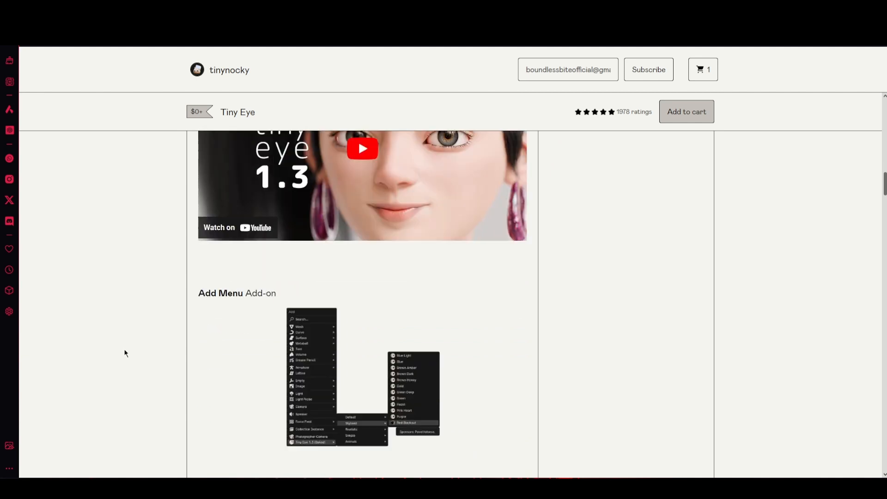
pyautogui.scroll(-3)
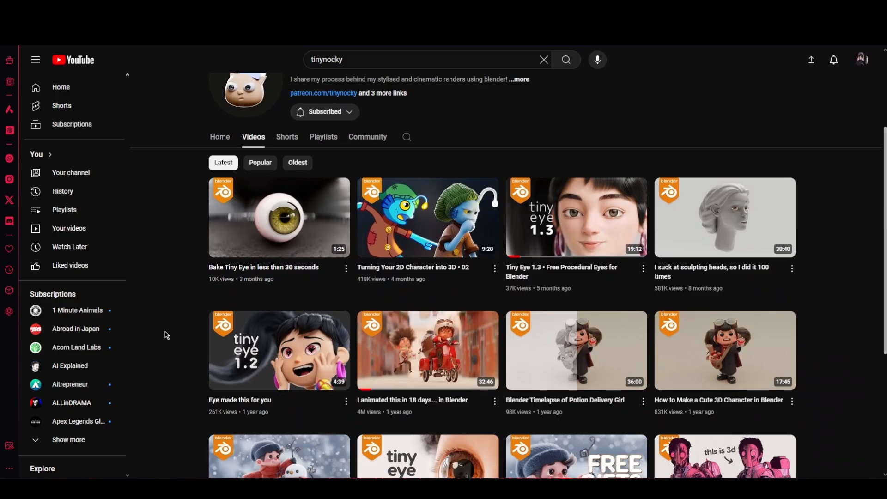
# Step: Scroll down and back up through tinynocky's channel video list
pyautogui.scroll(-3)
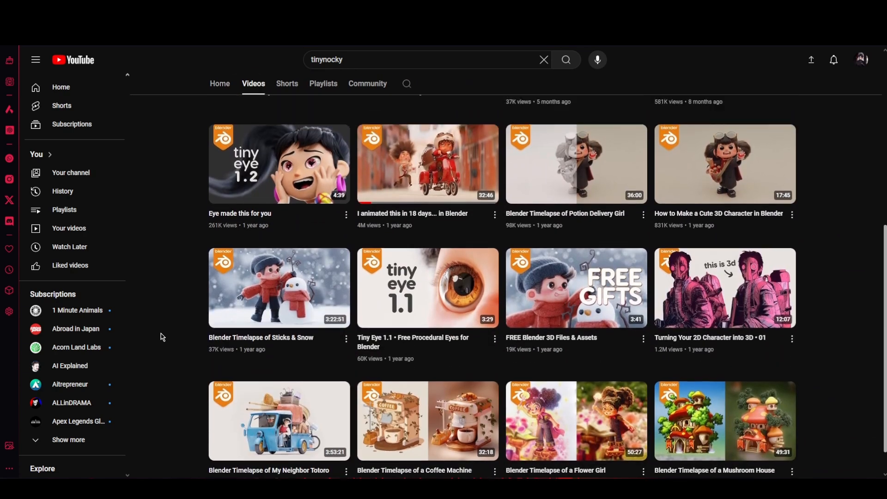
pyautogui.scroll(3)
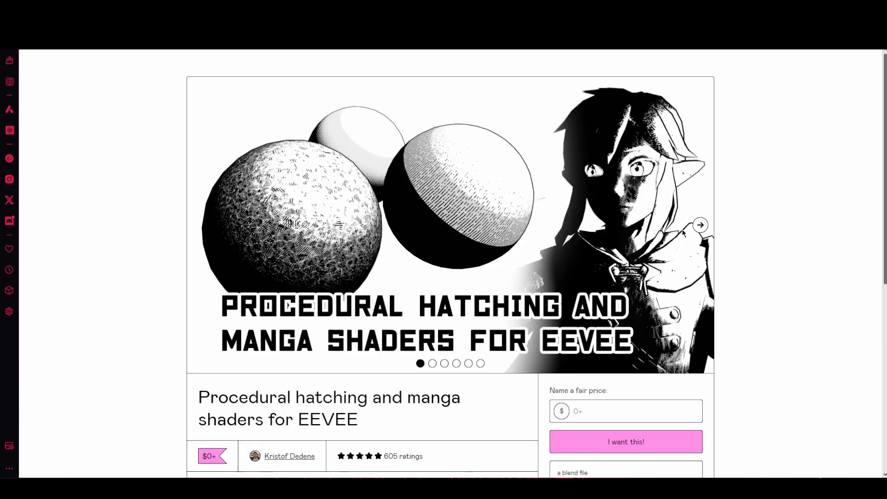
# Step: Advance the manga shader preview carousel two images, then scroll to the ratings
pyautogui.click(701, 225)
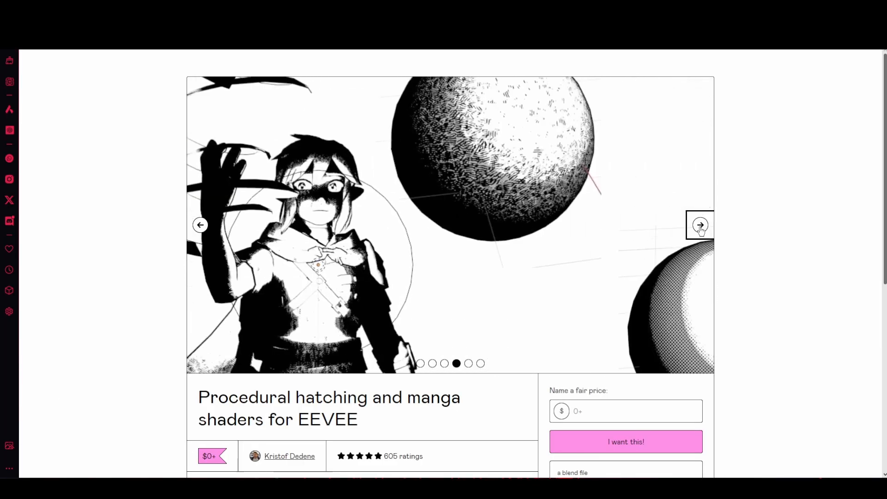
pyautogui.click(700, 225)
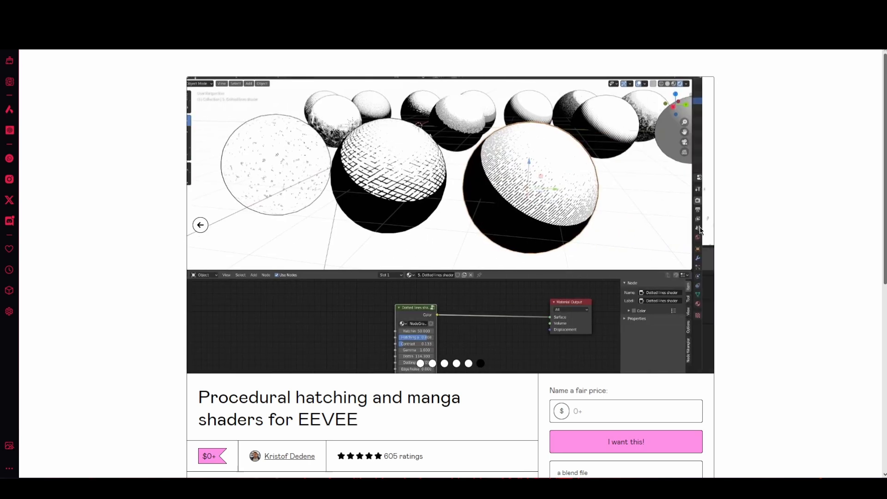
pyautogui.scroll(-3)
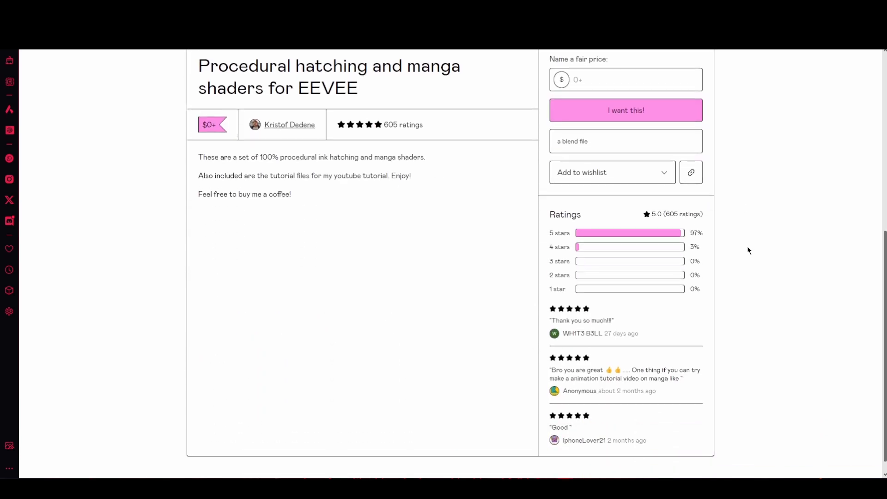
pyautogui.scroll(-3)
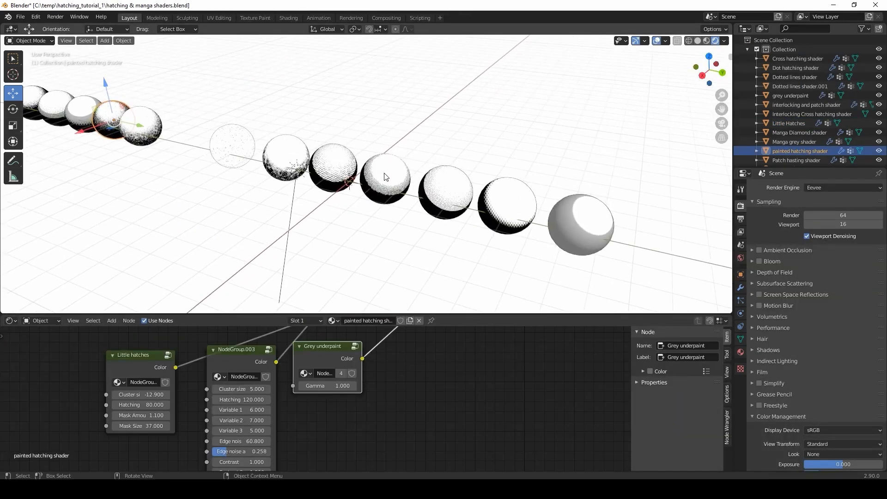
# Step: Select a hatching shader sphere to view its node tree, then subscribe to Professor Goo on YouTube
pyautogui.scroll(-3)
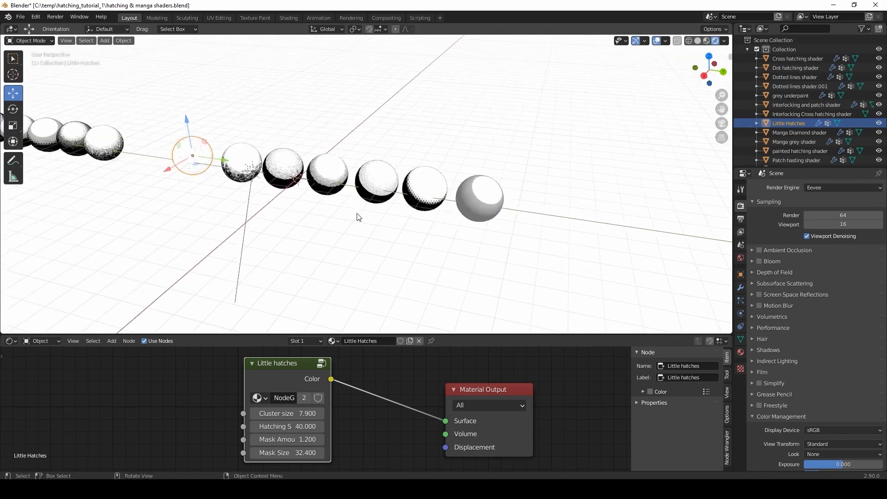
pyautogui.click(801, 150)
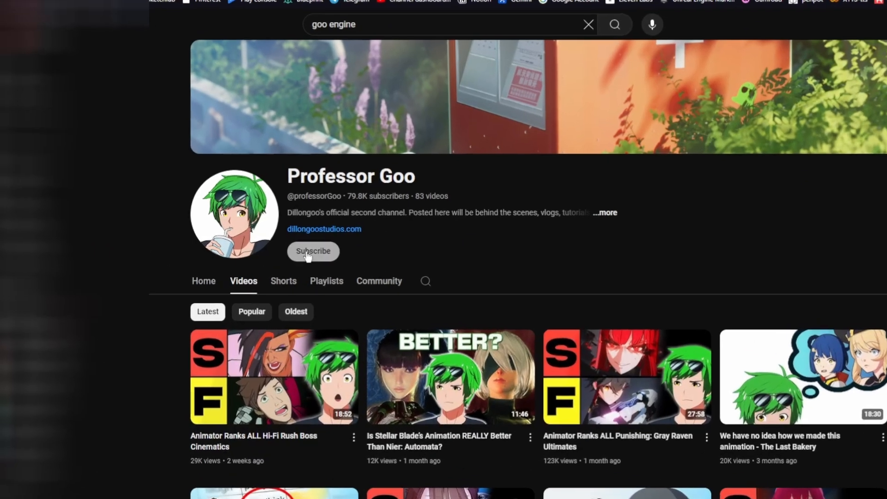
pyautogui.click(313, 251)
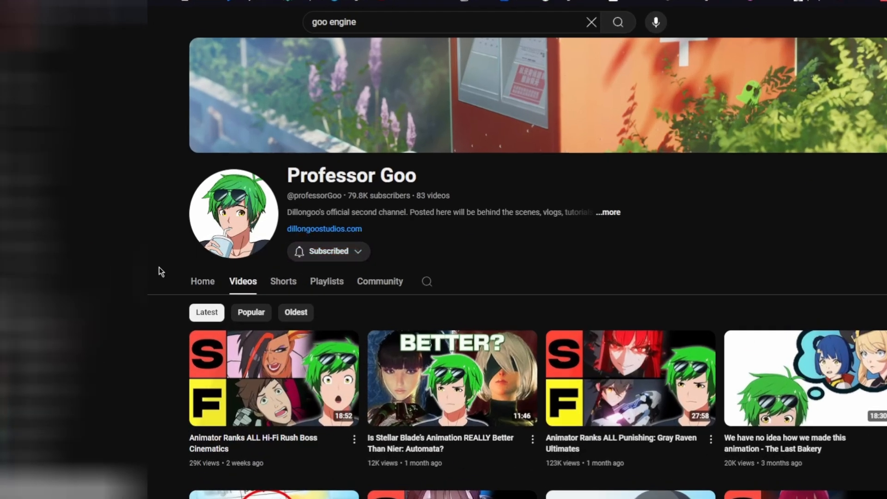
pyautogui.scroll(-3)
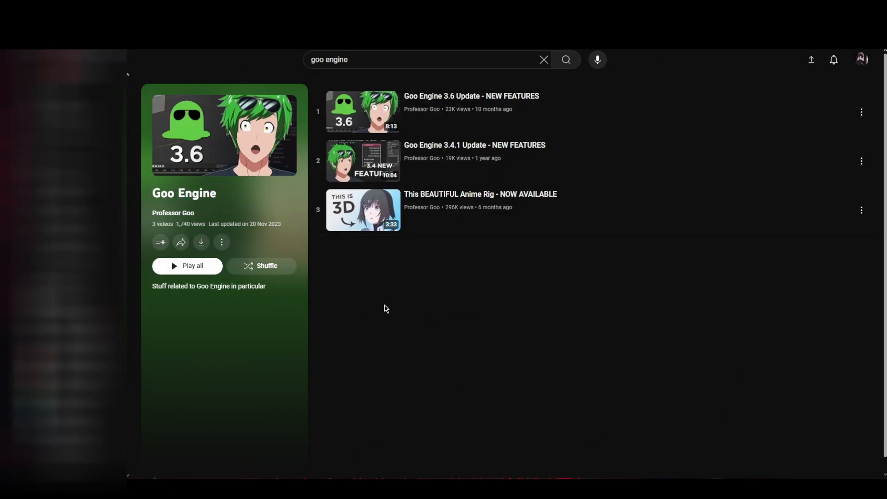
pyautogui.moveTo(367, 202)
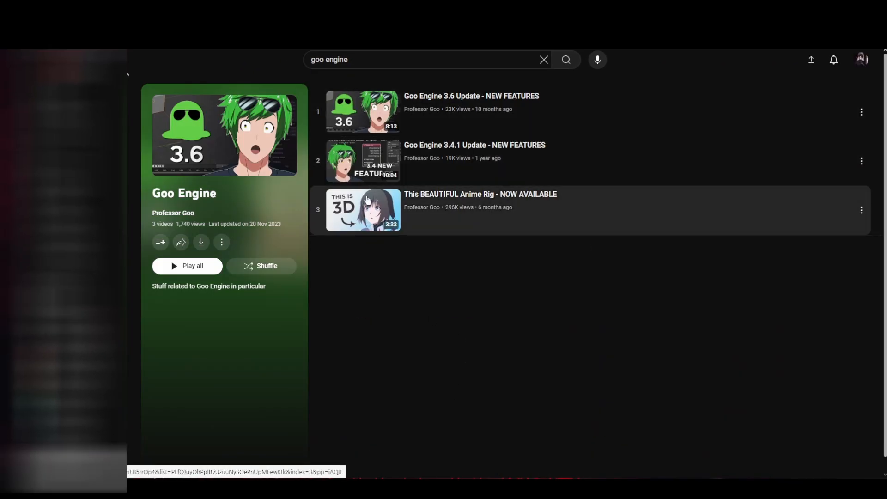